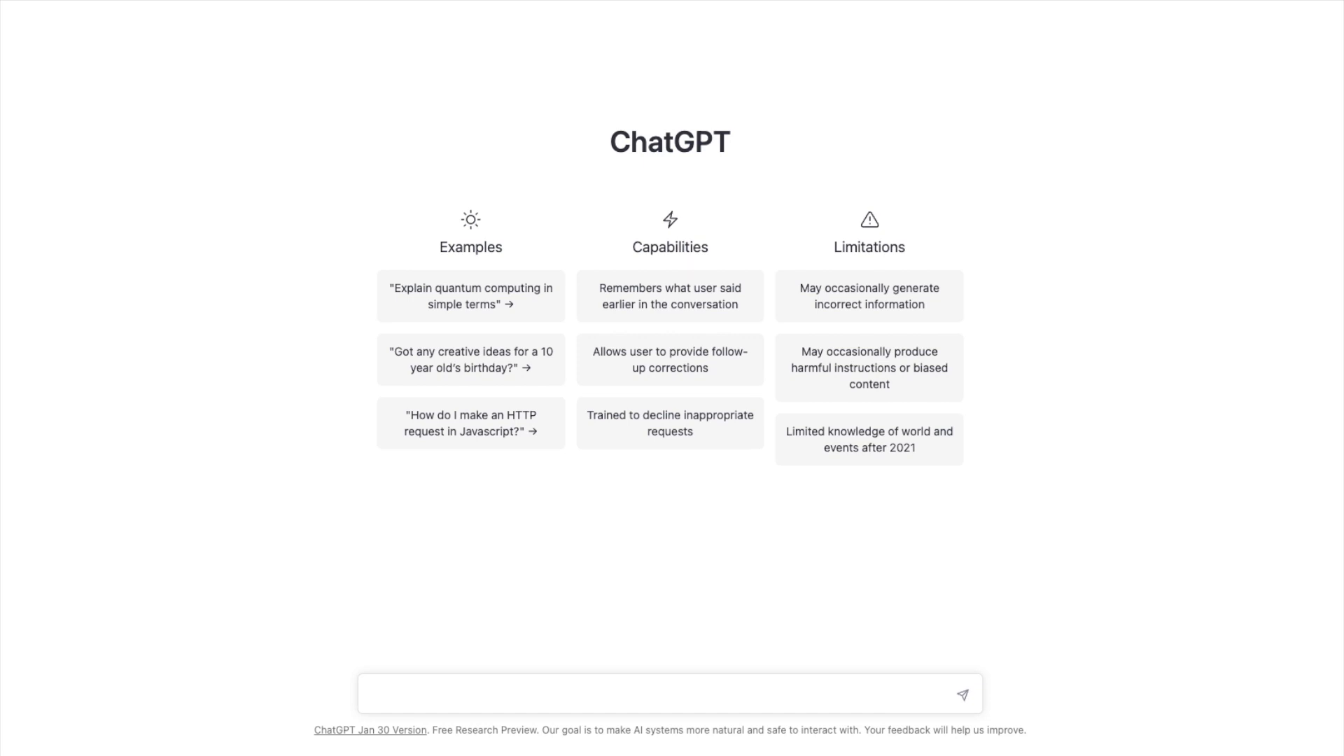
mouse_move(815, 676)
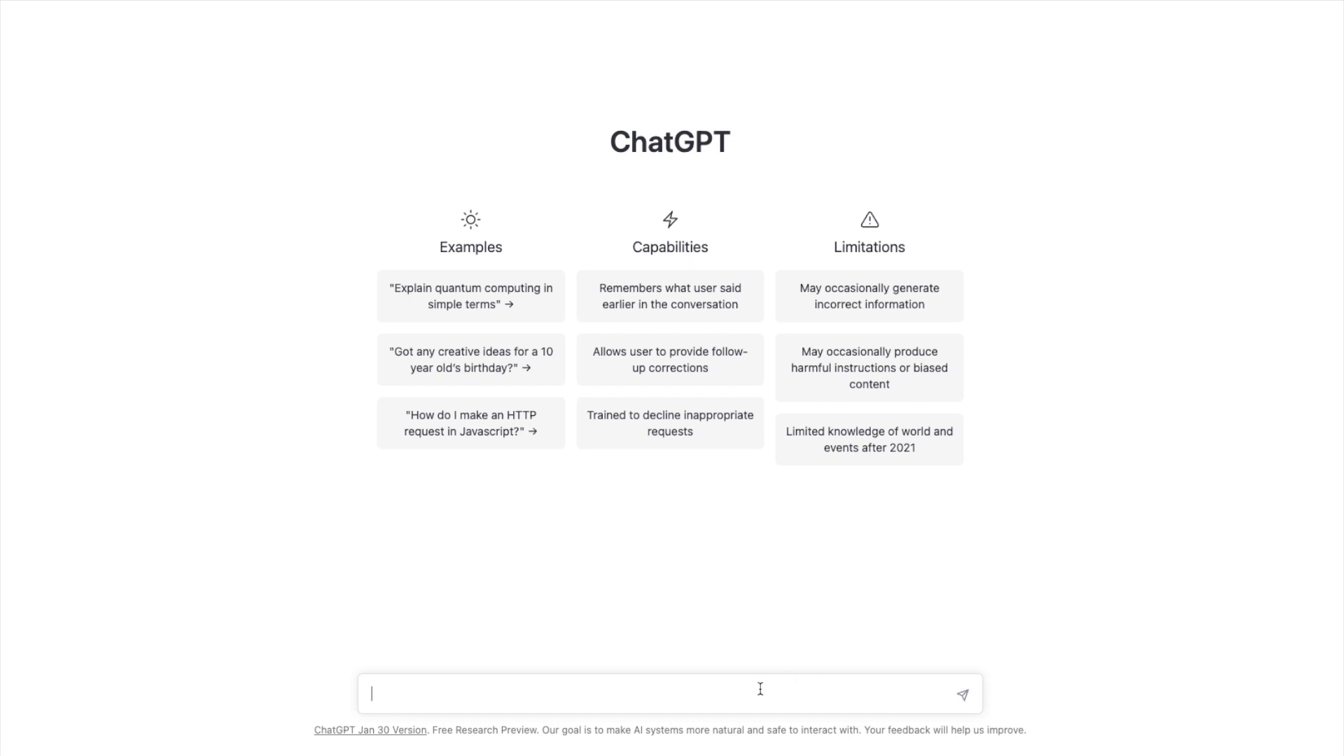
Ask ChatGPT whether the Poland office project's listed tasks will finish by May 1
type("Will my project to open an office in Poland complete by May 1 given the following tasks?")
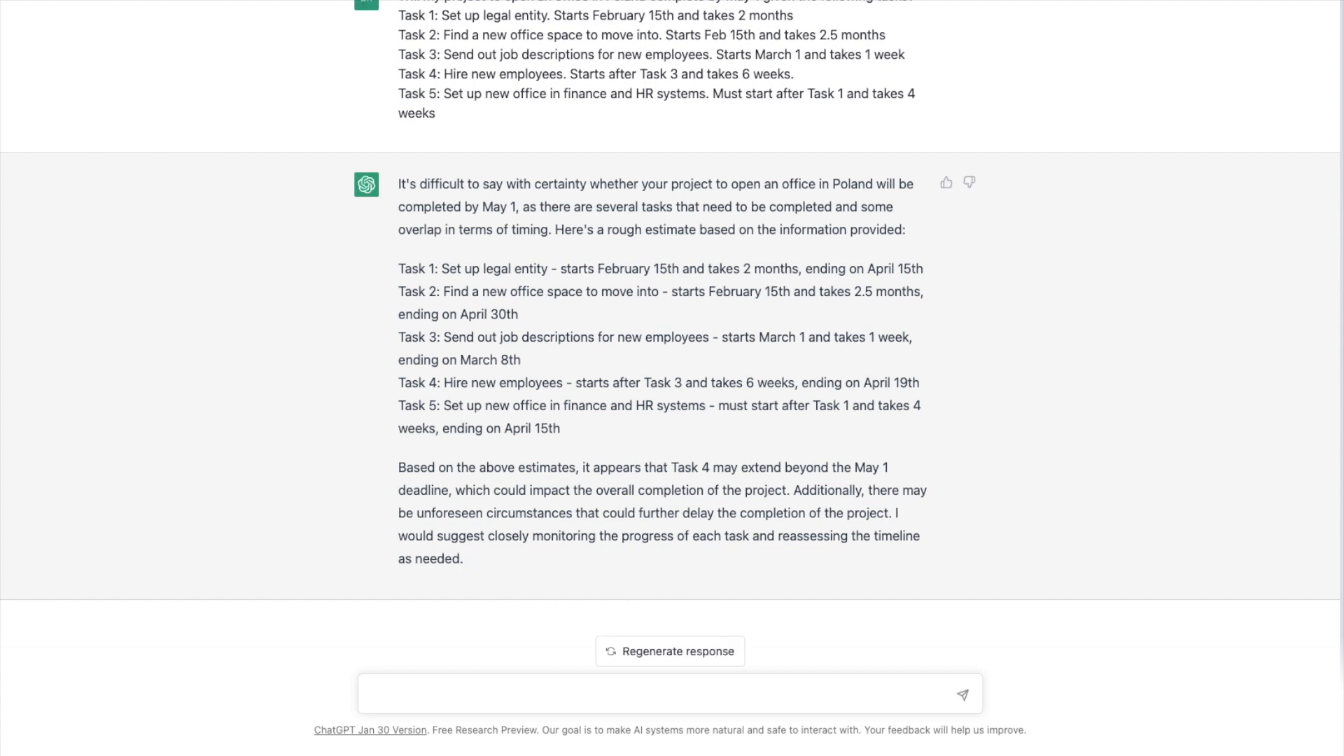
mouse_move(1293, 463)
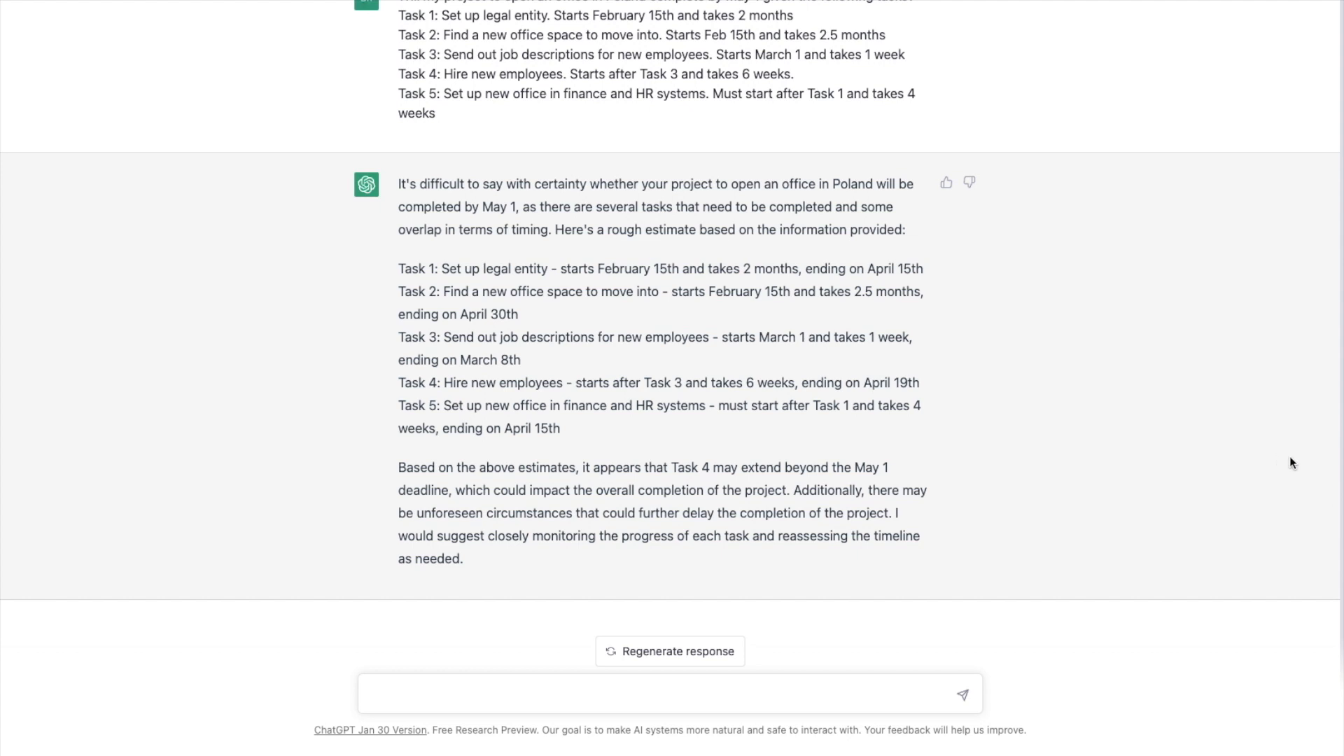
mouse_move(717, 697)
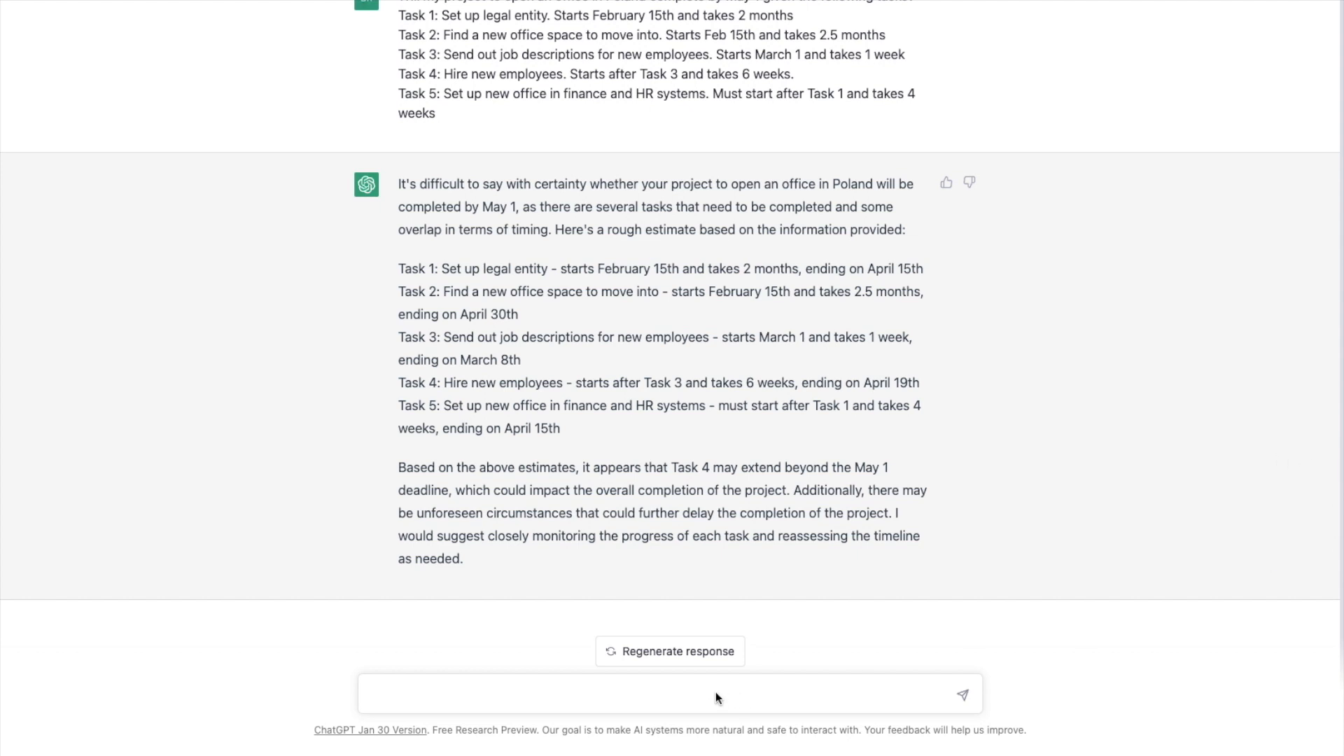
mouse_move(719, 698)
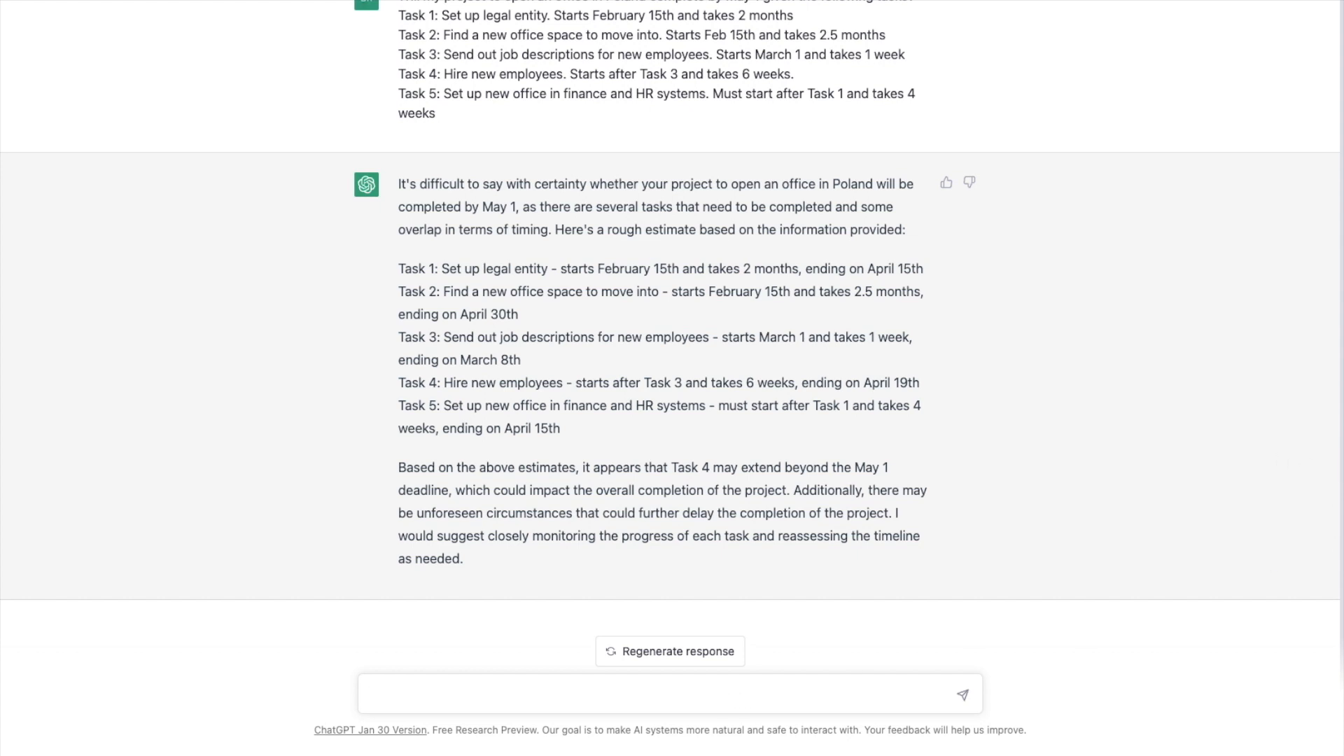
Ask what happens to the Poland office opening project if Task 5 takes two weeks
type("Wht")
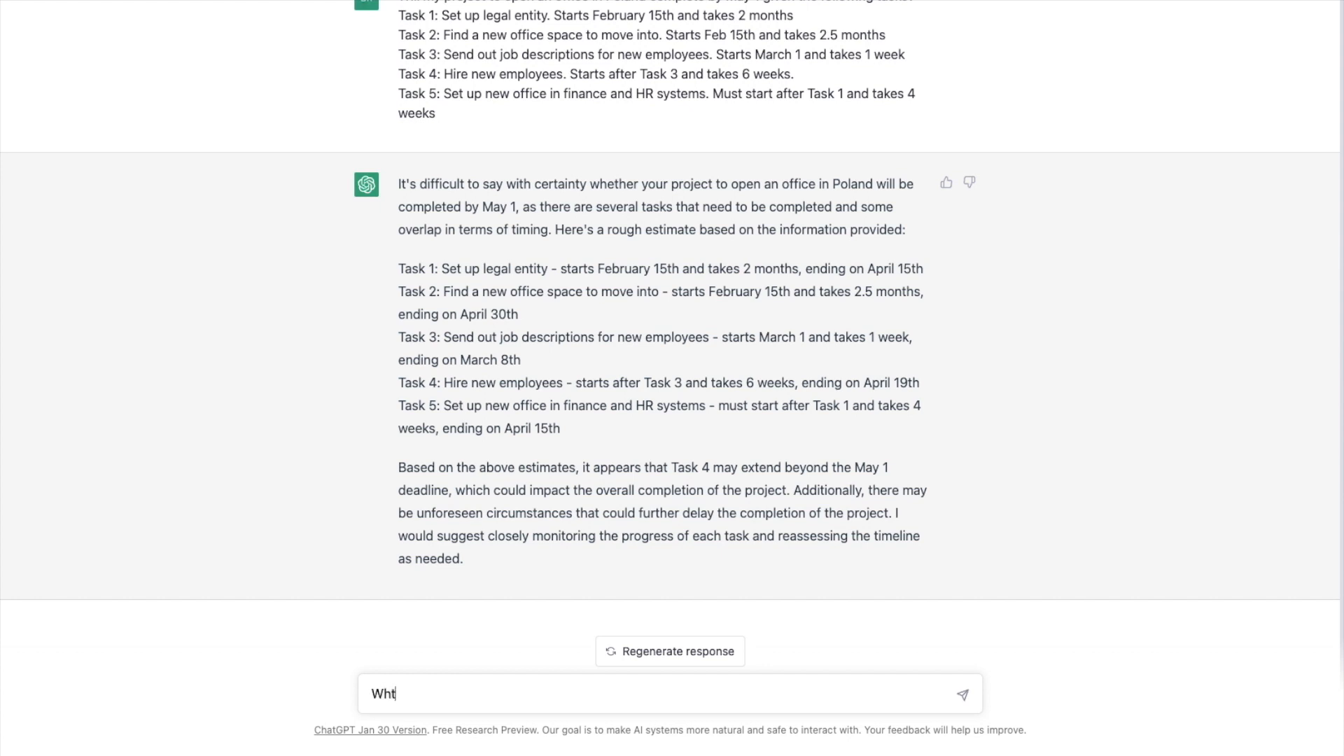
type("\\")
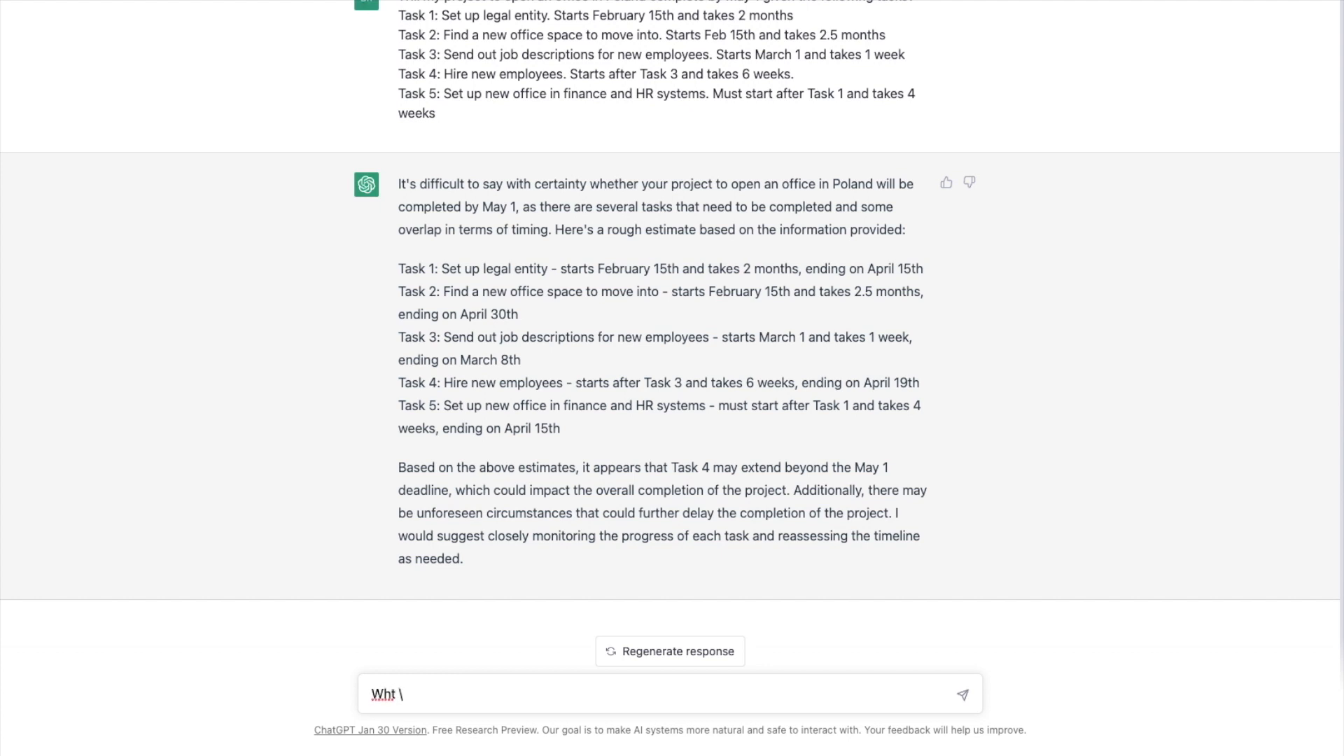
type("What")
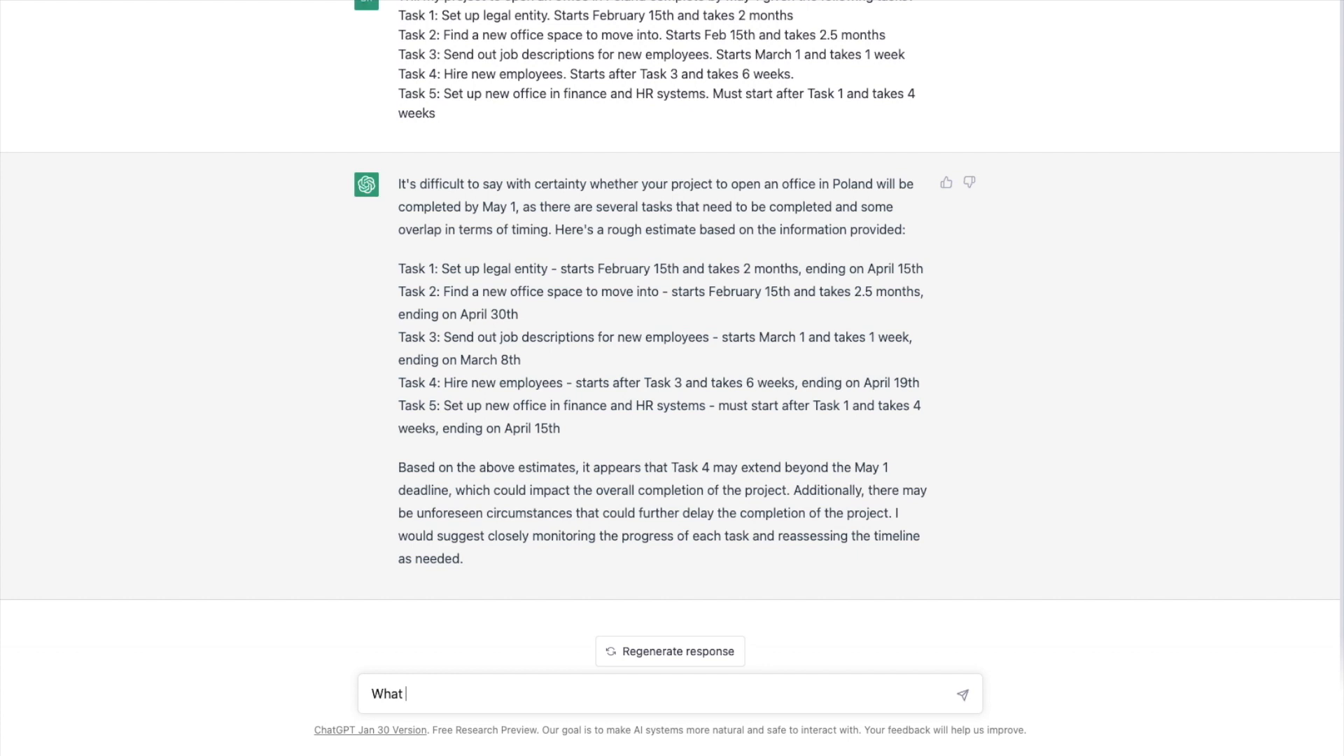
type("happens to the p")
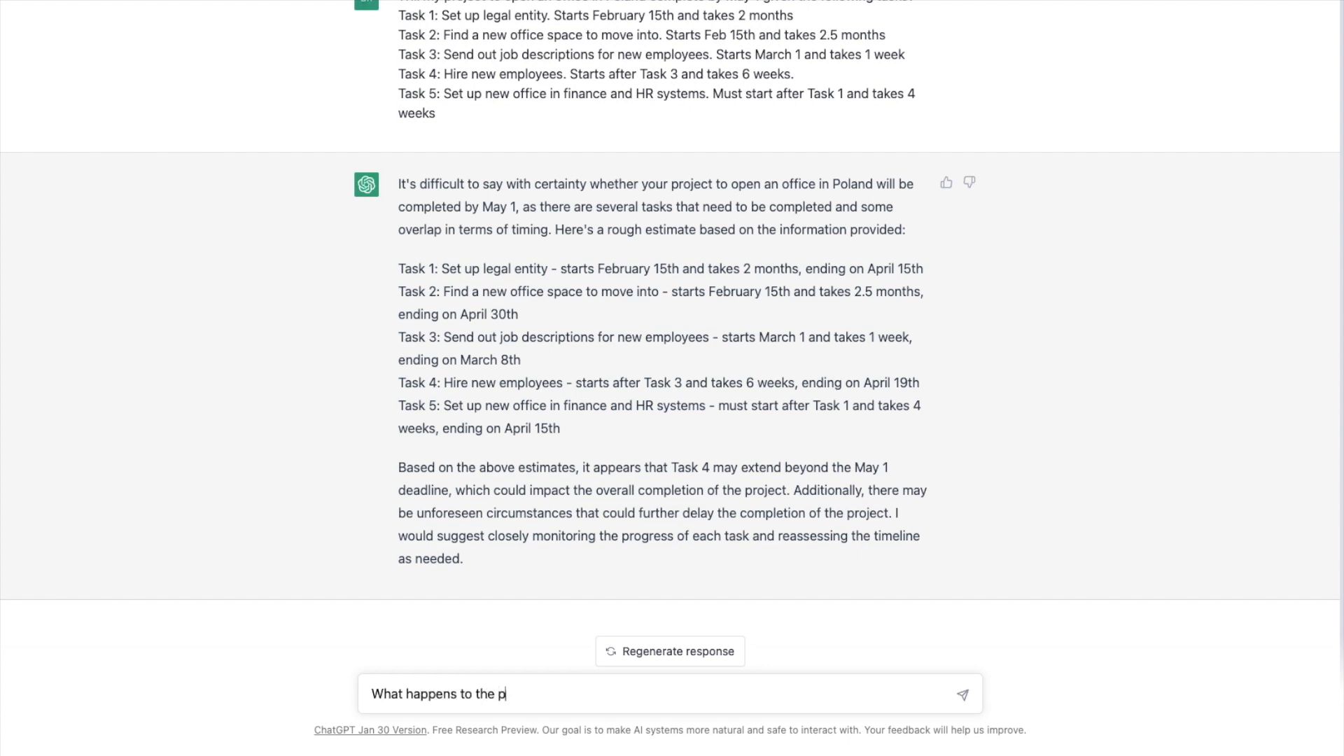
key("Backspace")
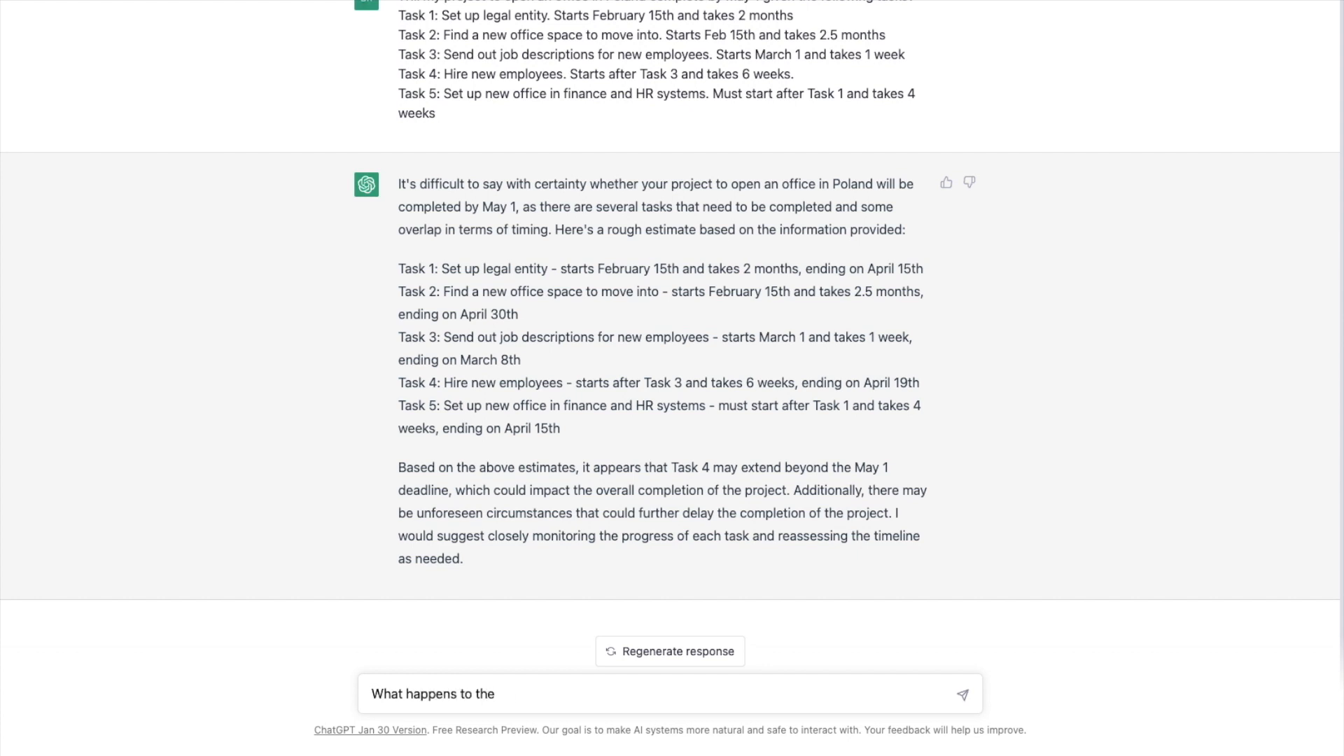
type("Poland offic")
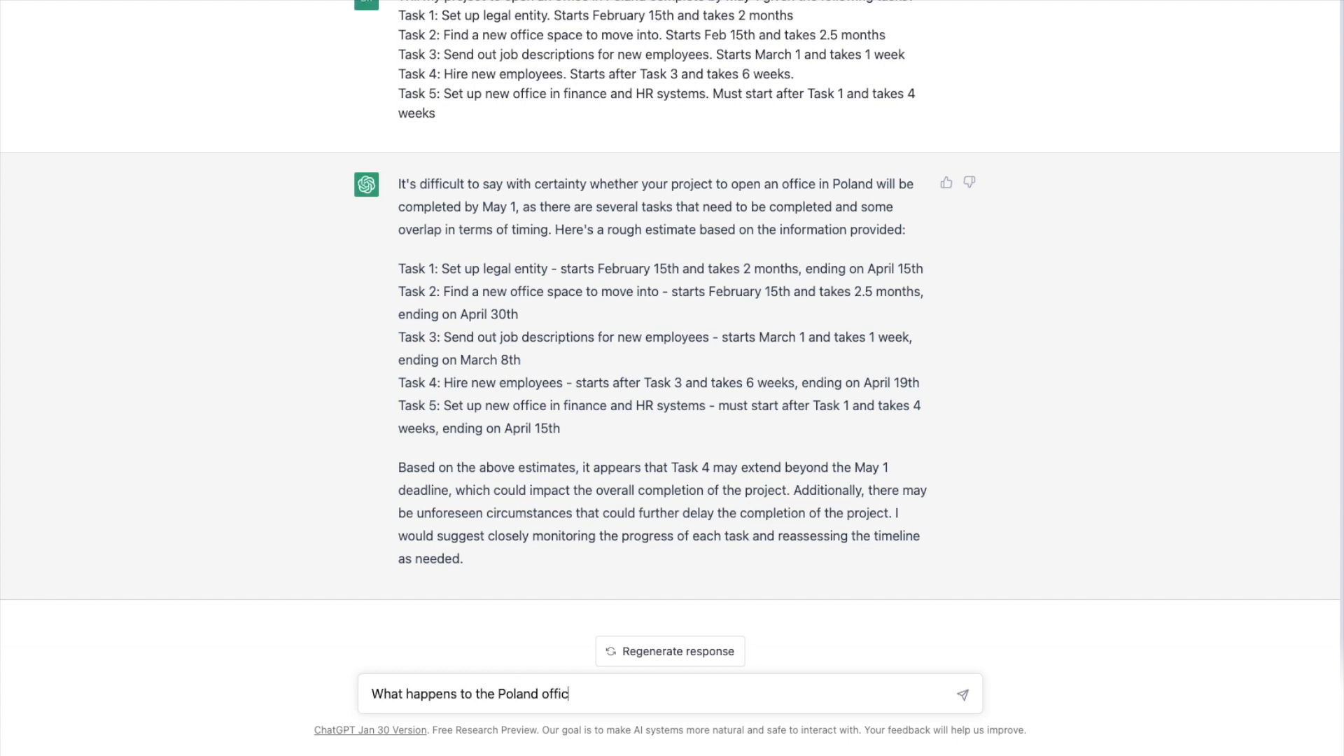
type("e opening project")
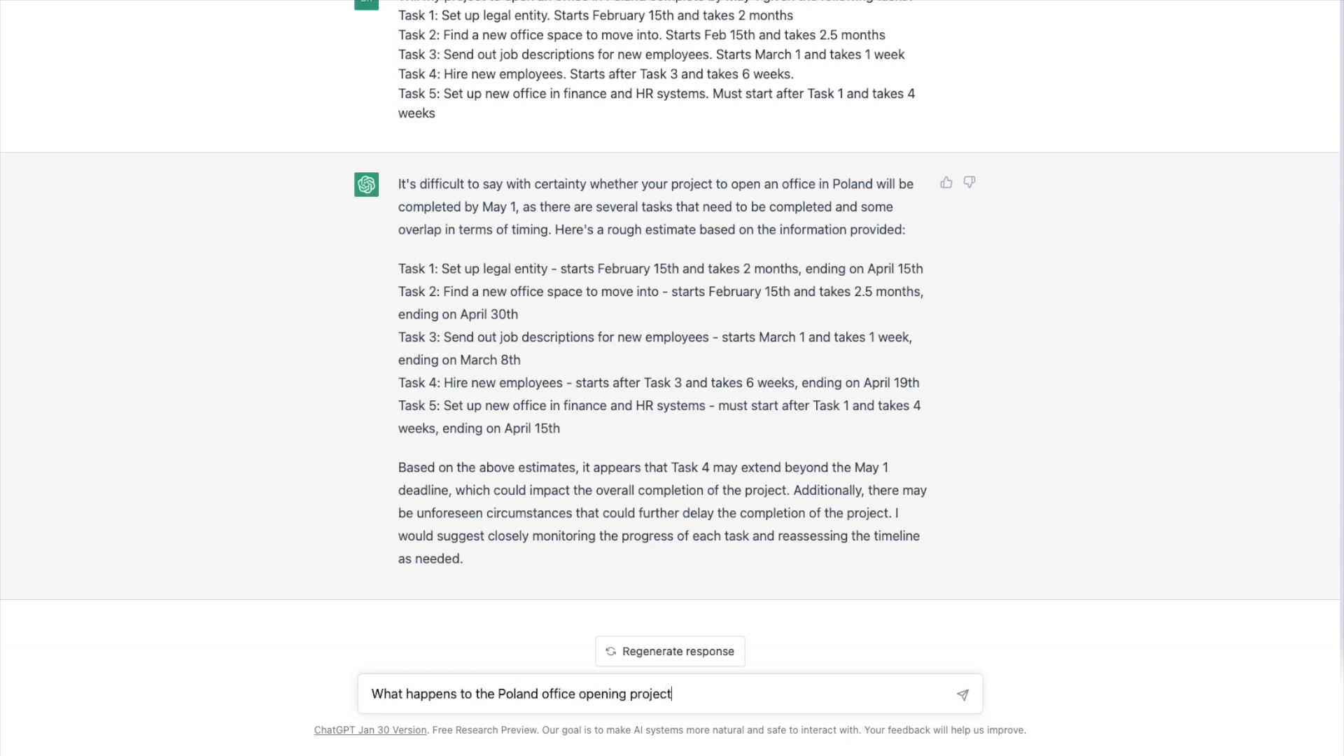
type("if task")
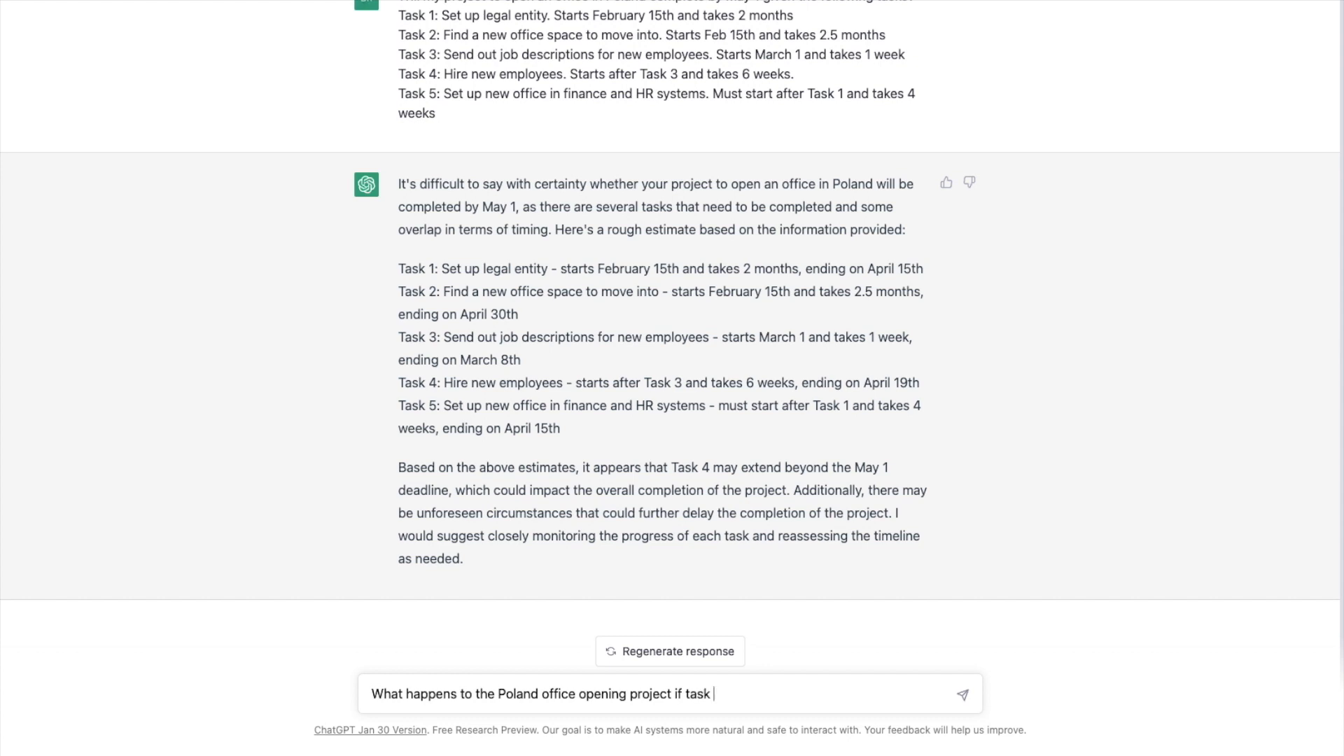
type("5 takes")
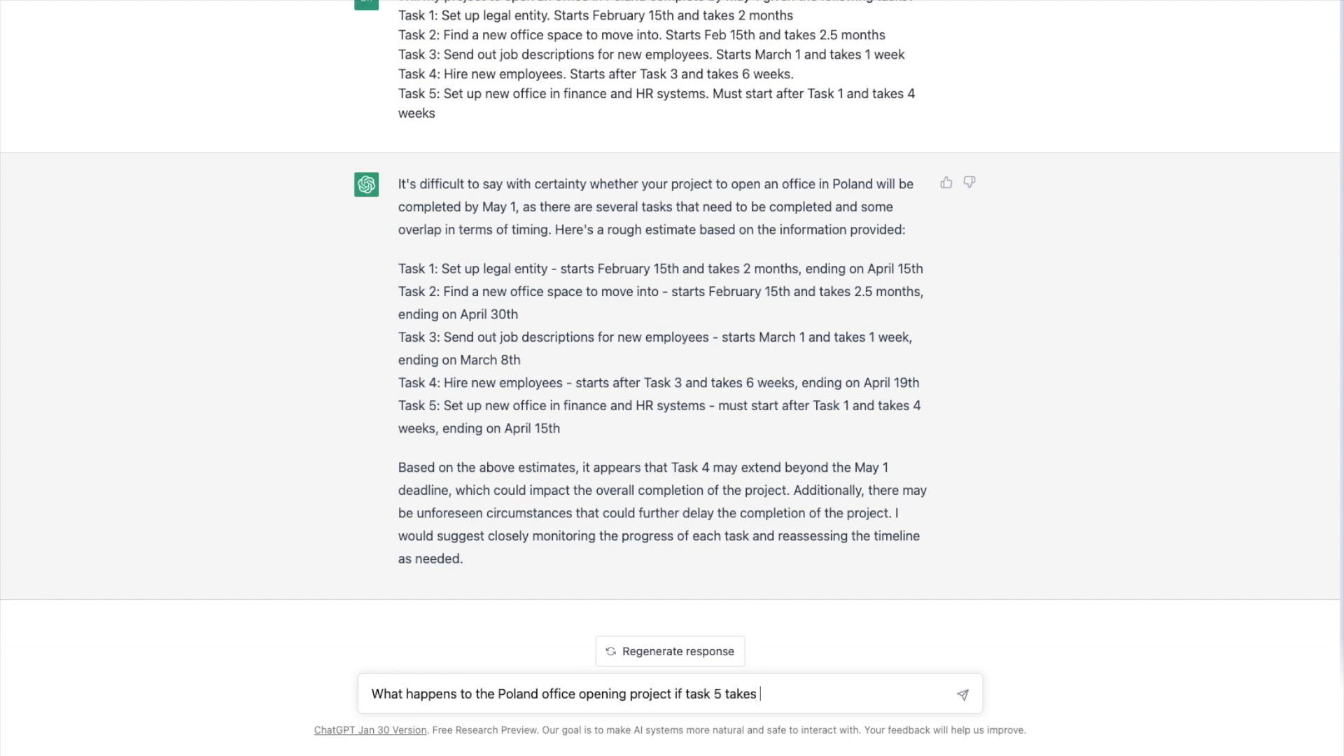
type("two weeks")
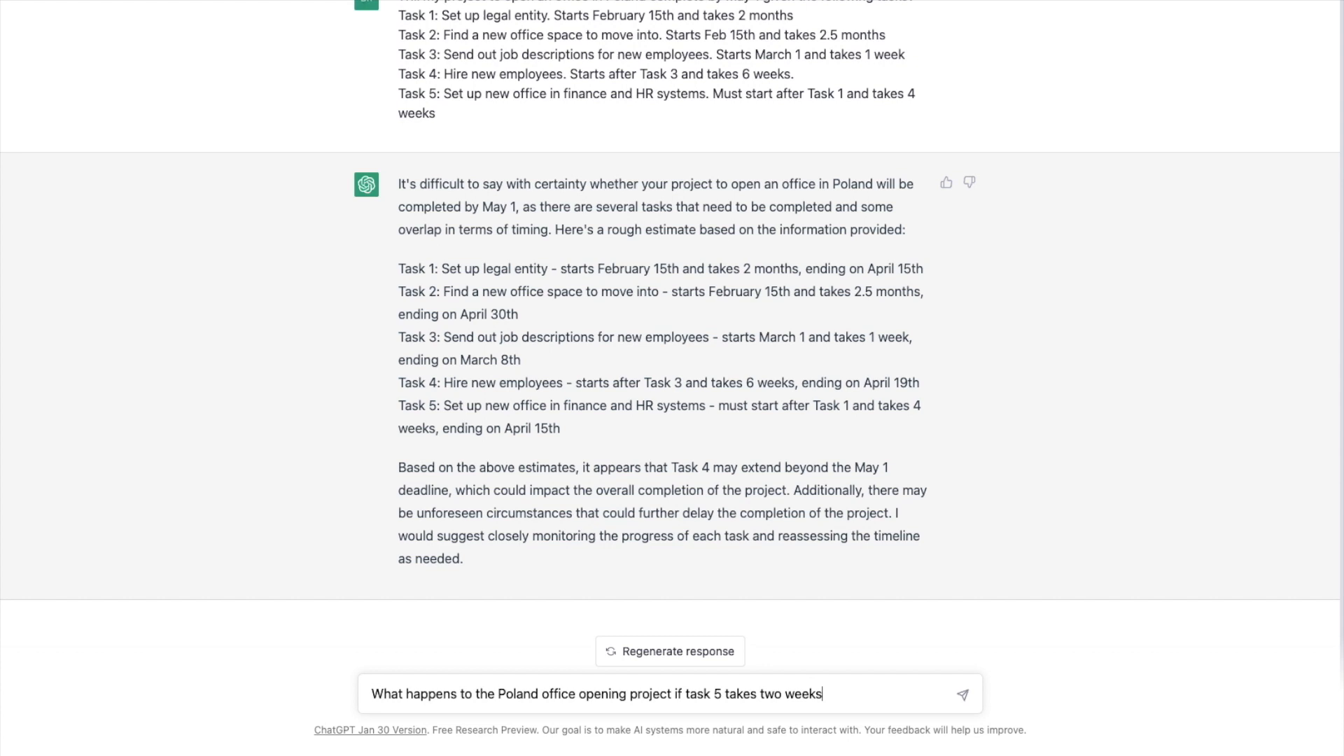
type("?")
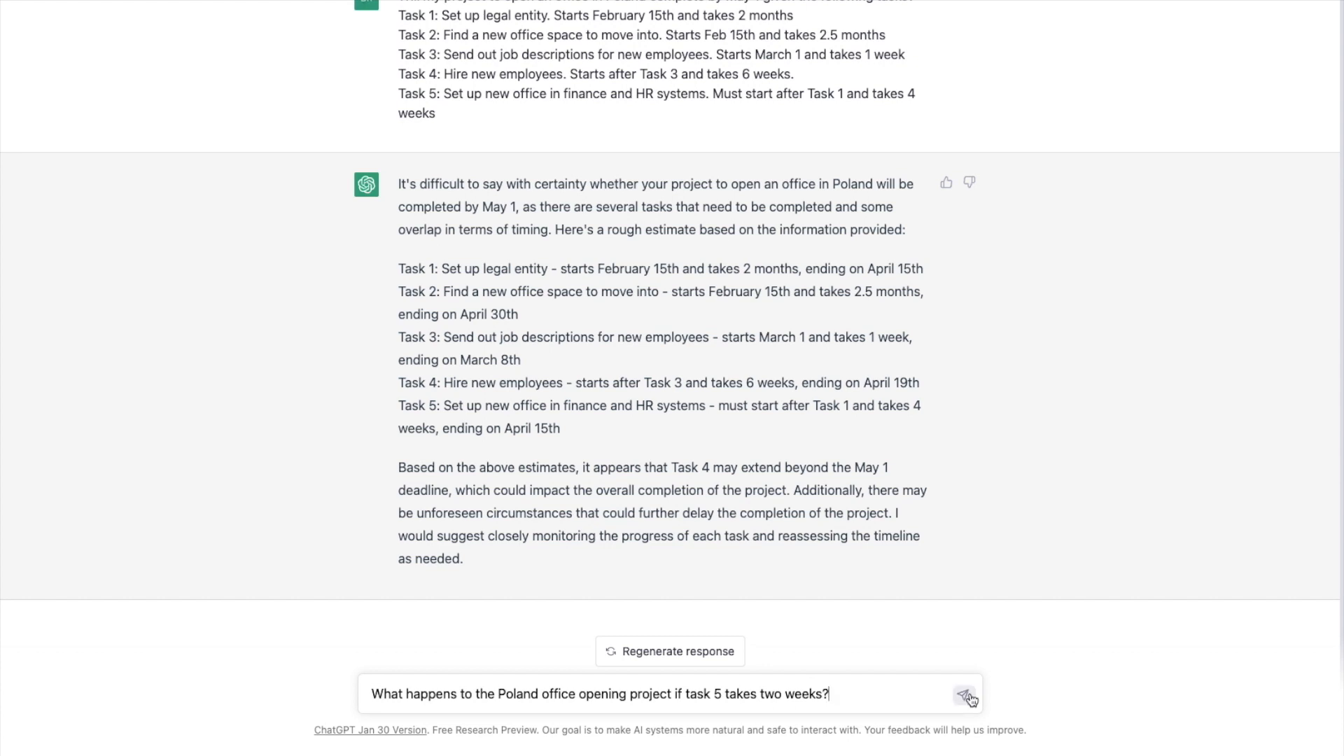
left_click(964, 693)
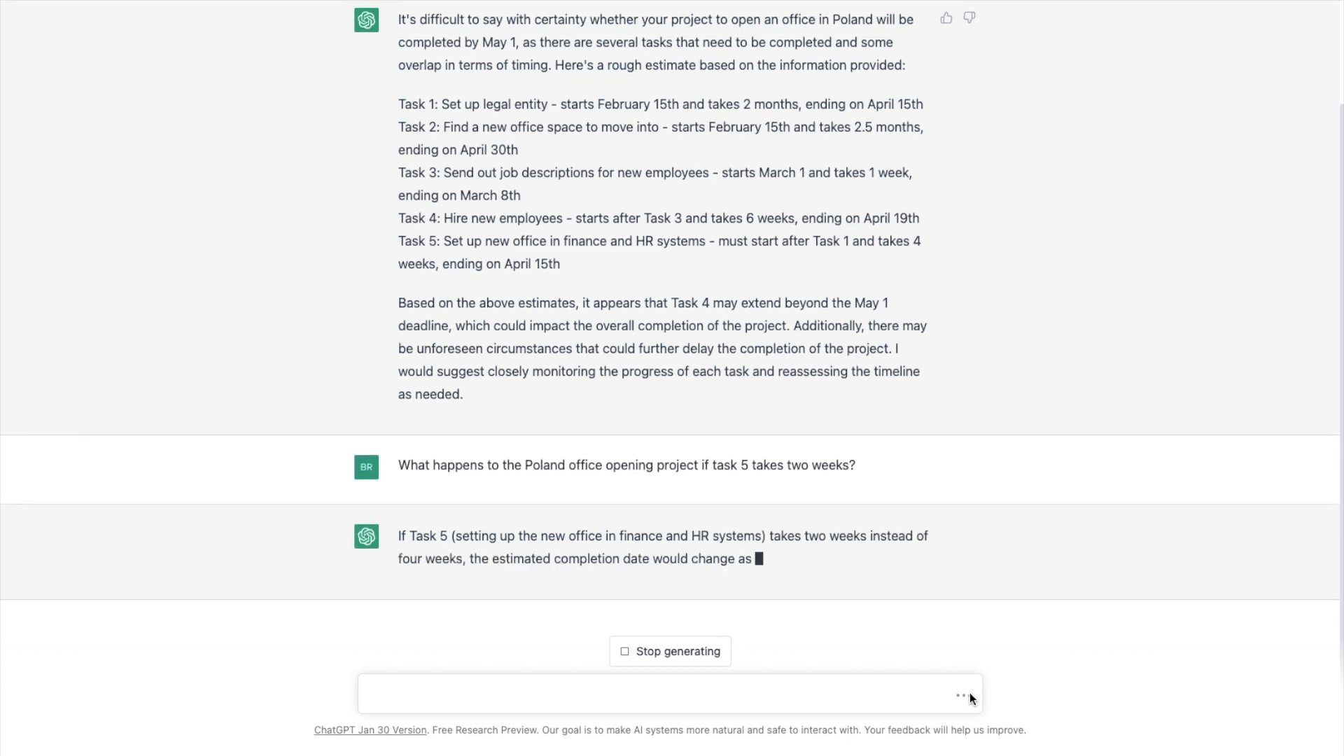
Read ChatGPT's revised timeline, which ends April 29 and meets the May 1 deadline
scroll("down", 3)
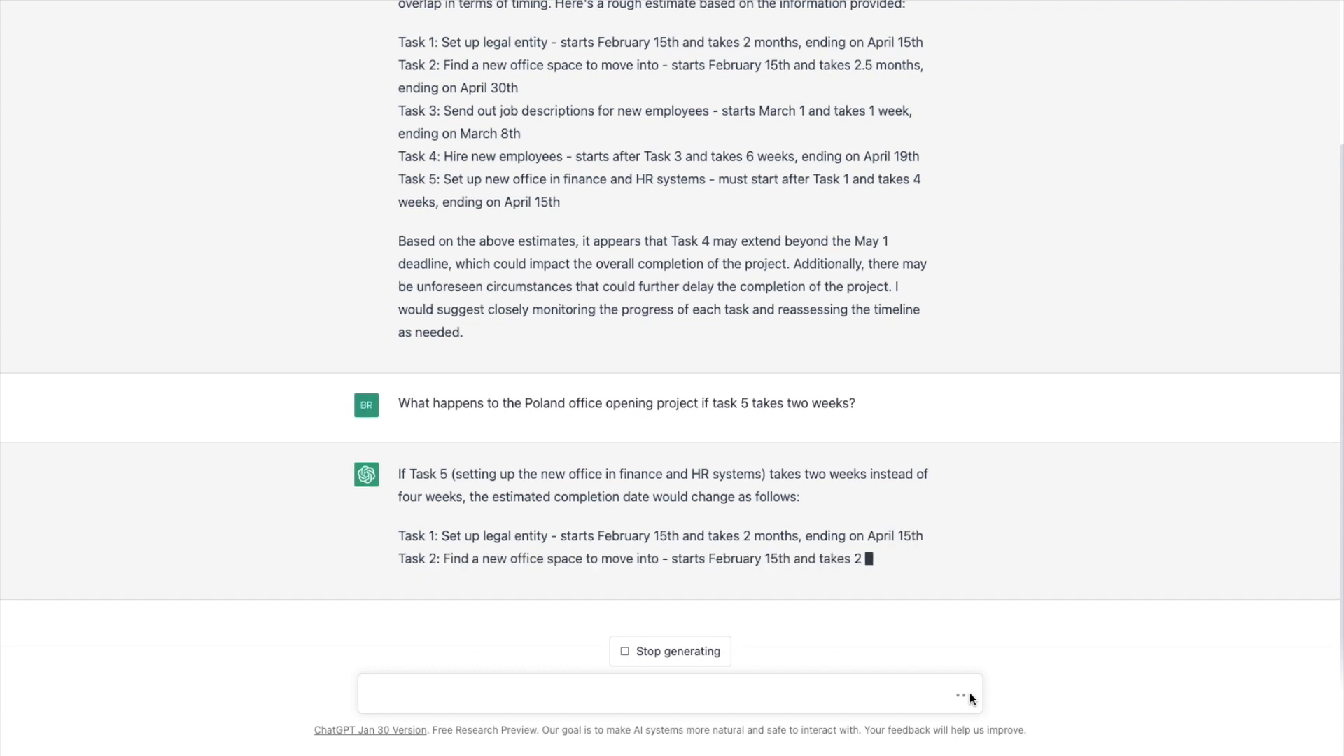
scroll("down", 3)
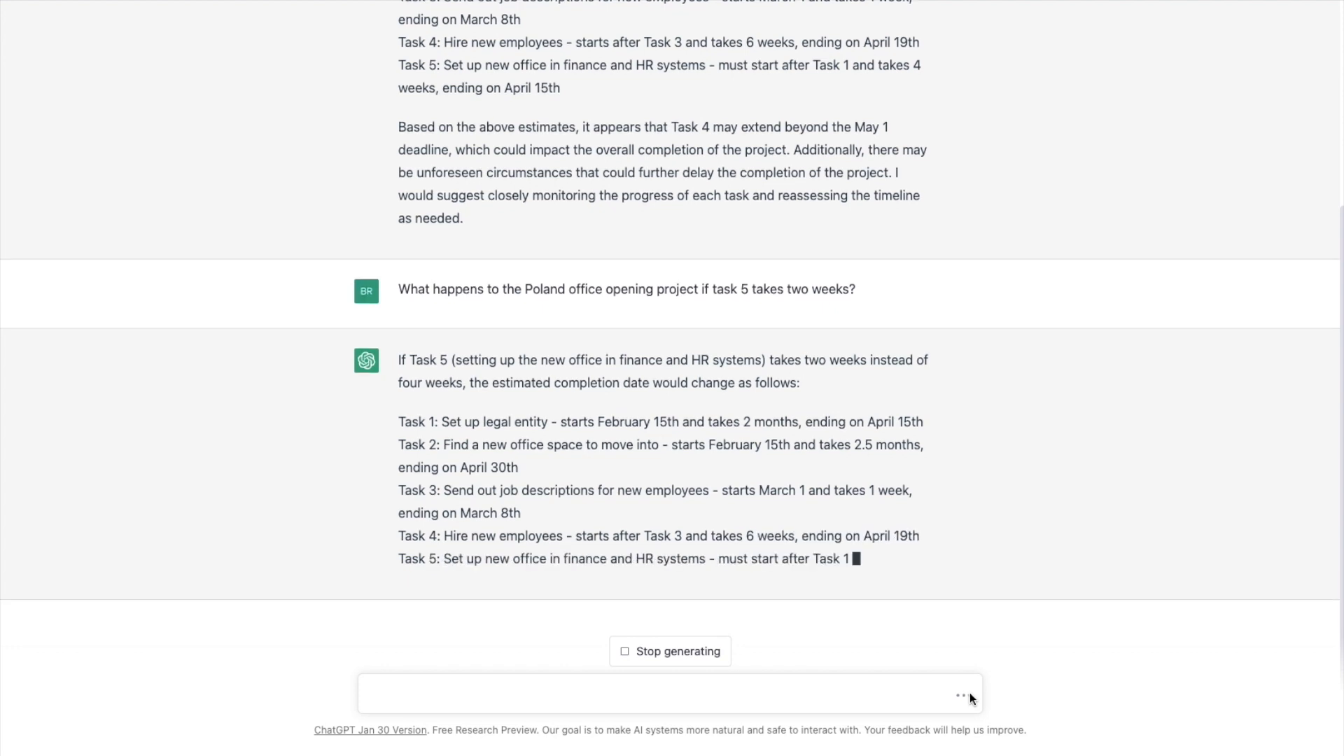
scroll("down", 3)
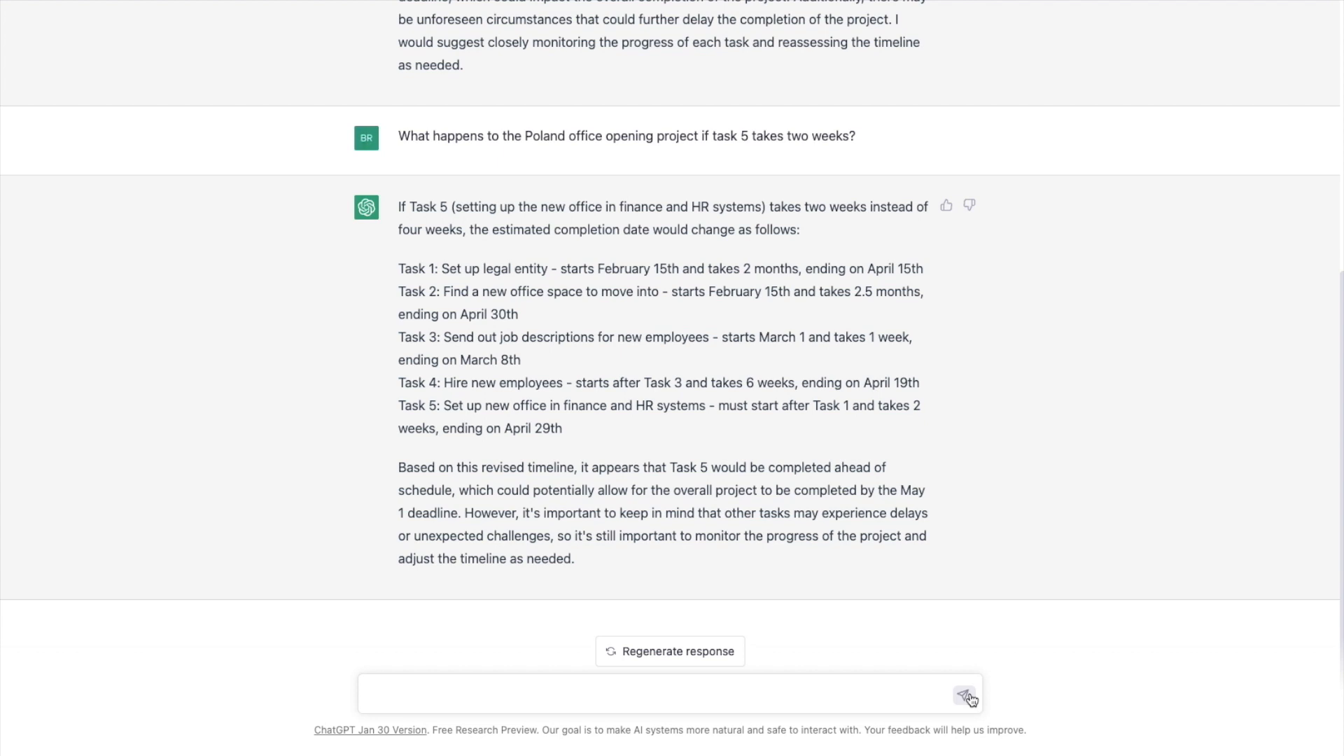
mouse_move(873, 709)
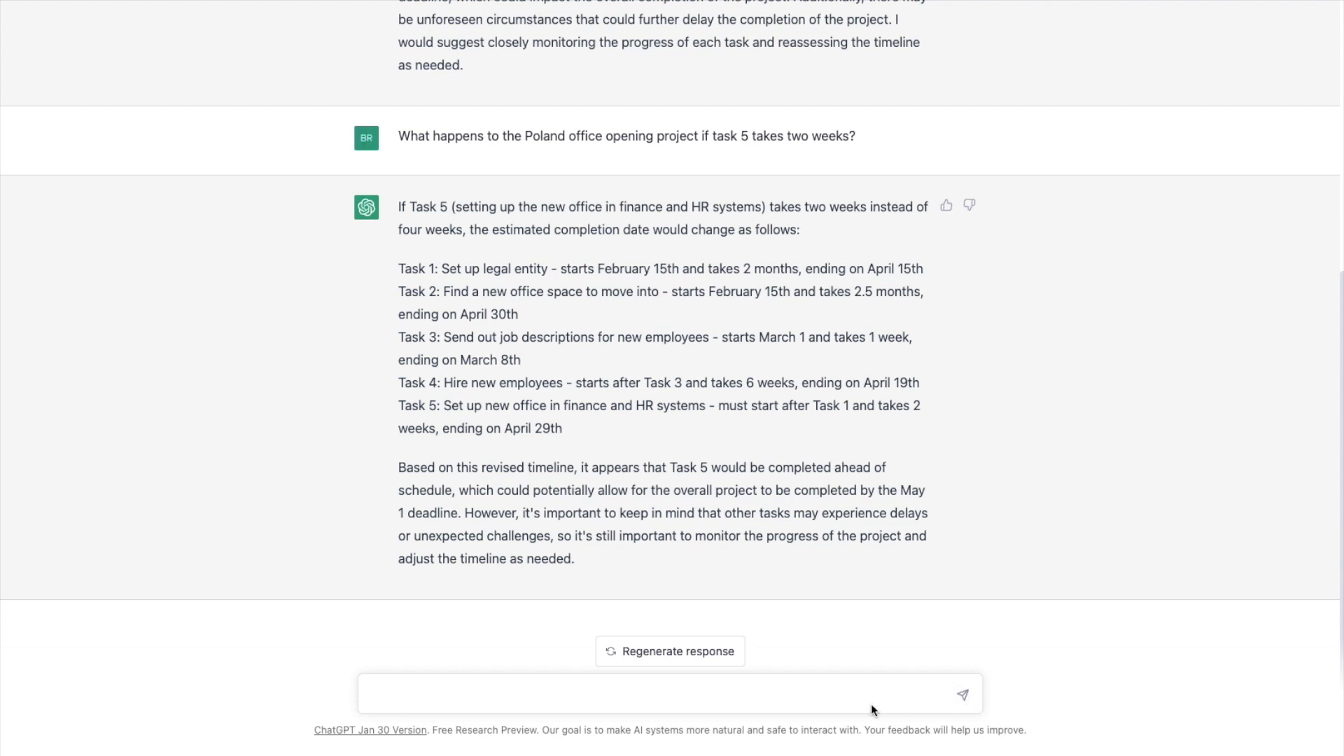
Request the Poland office project's critical path and read the answer naming Tasks 1, 5 and 2
type("Calculate the crit")
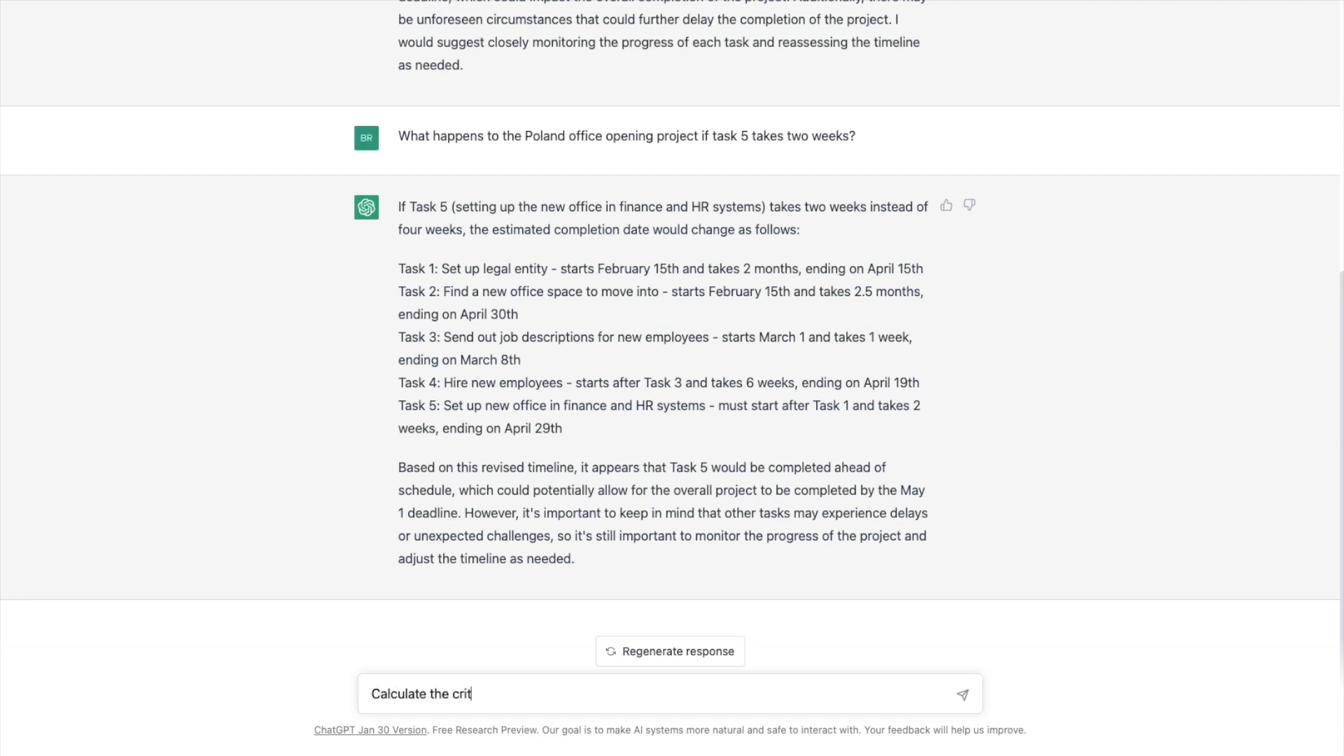
type("ical path for")
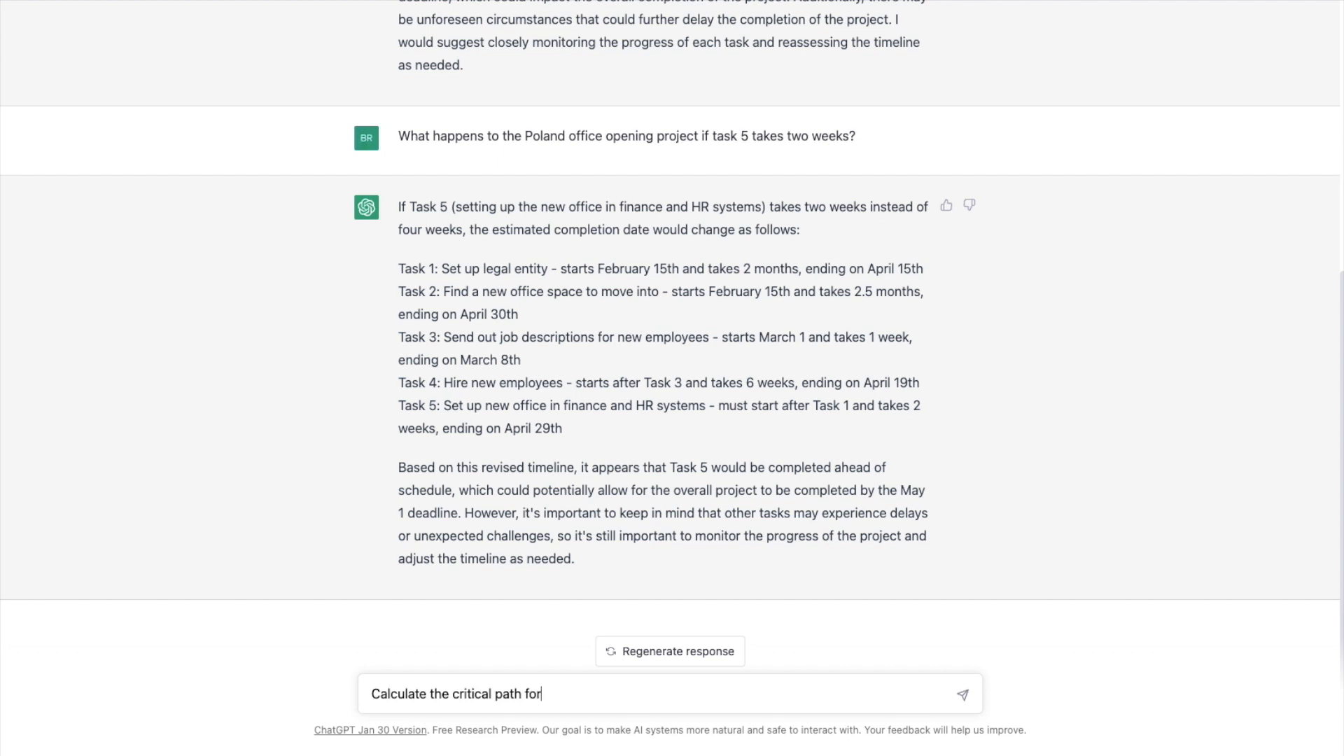
type("the P")
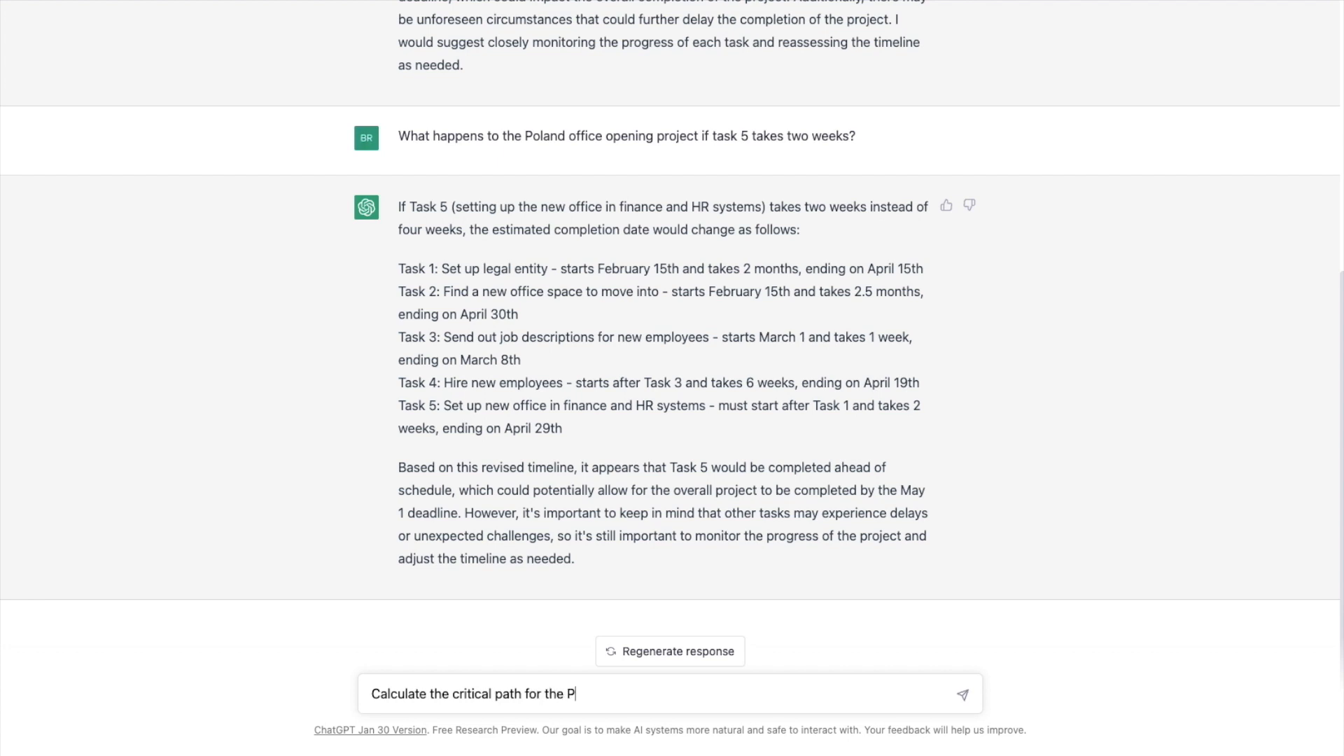
type("oland orf")
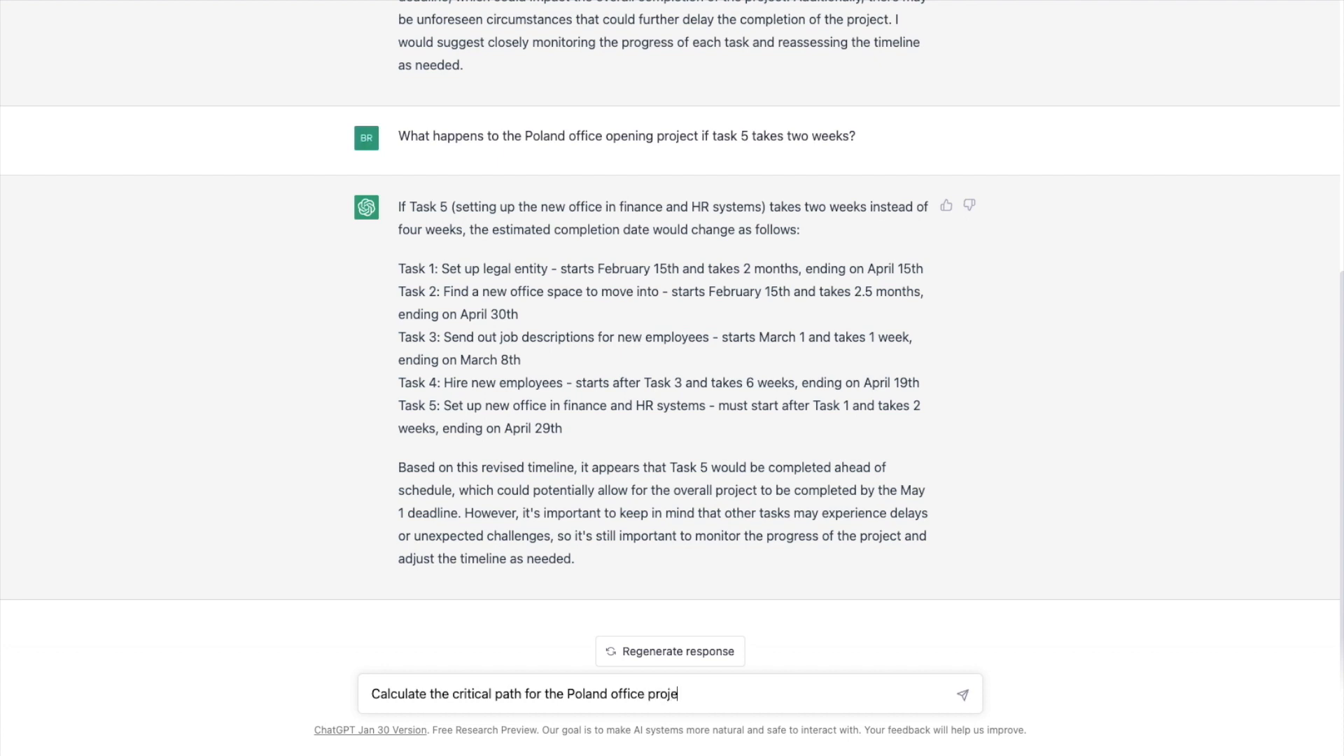
type("ct")
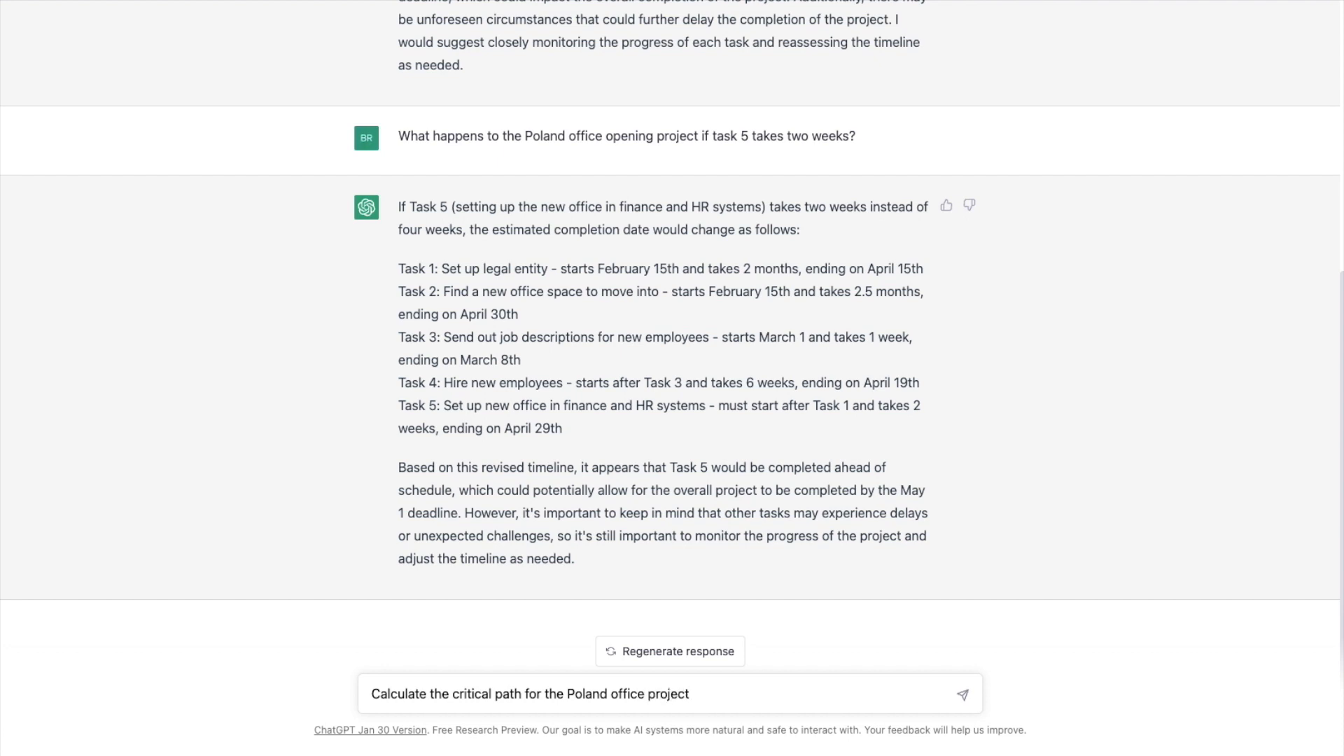
left_click(962, 694)
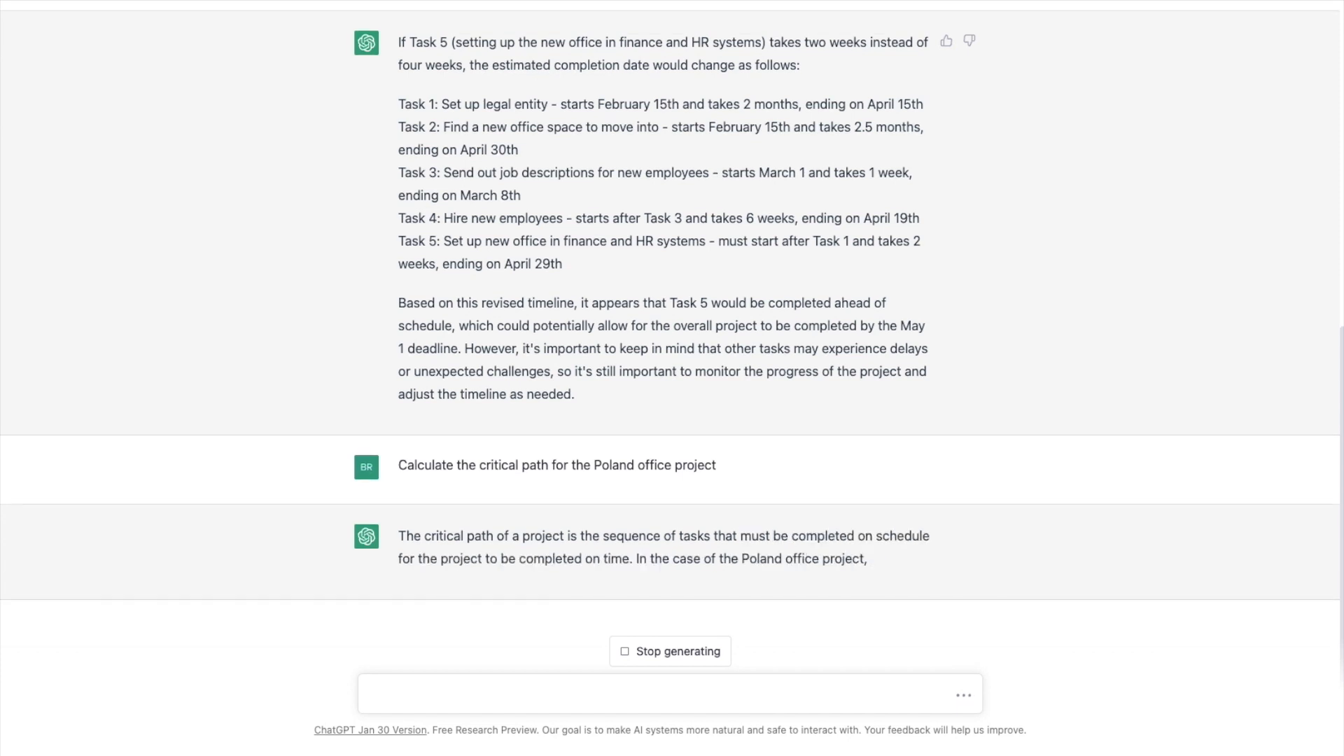
scroll("down", 3)
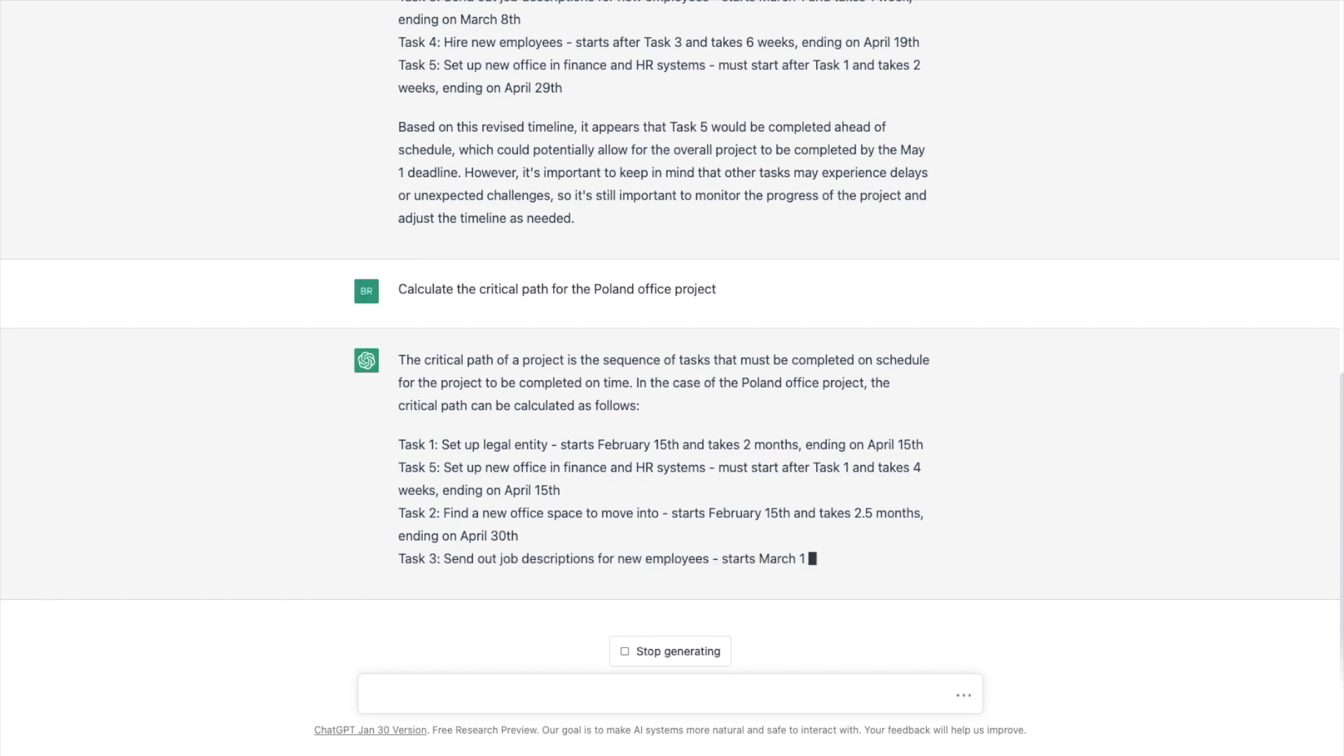
scroll("down", 3)
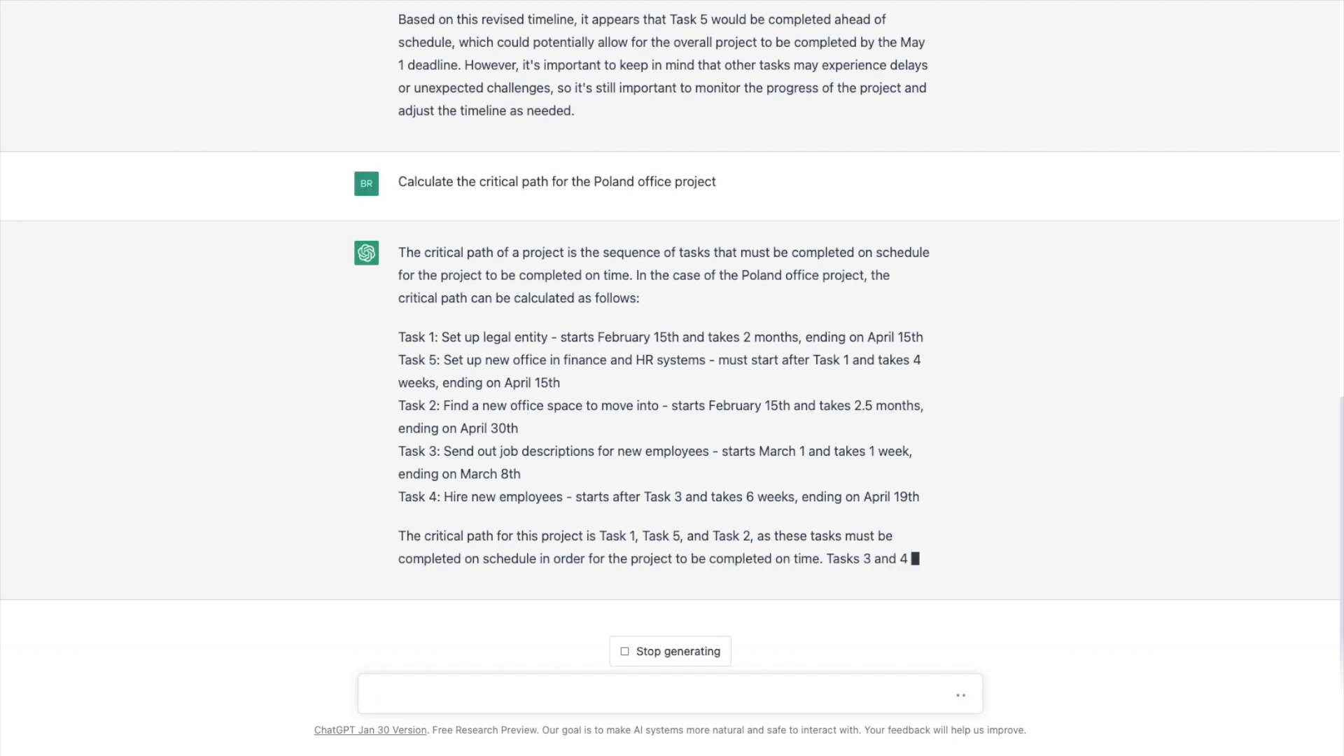
scroll("down", 3)
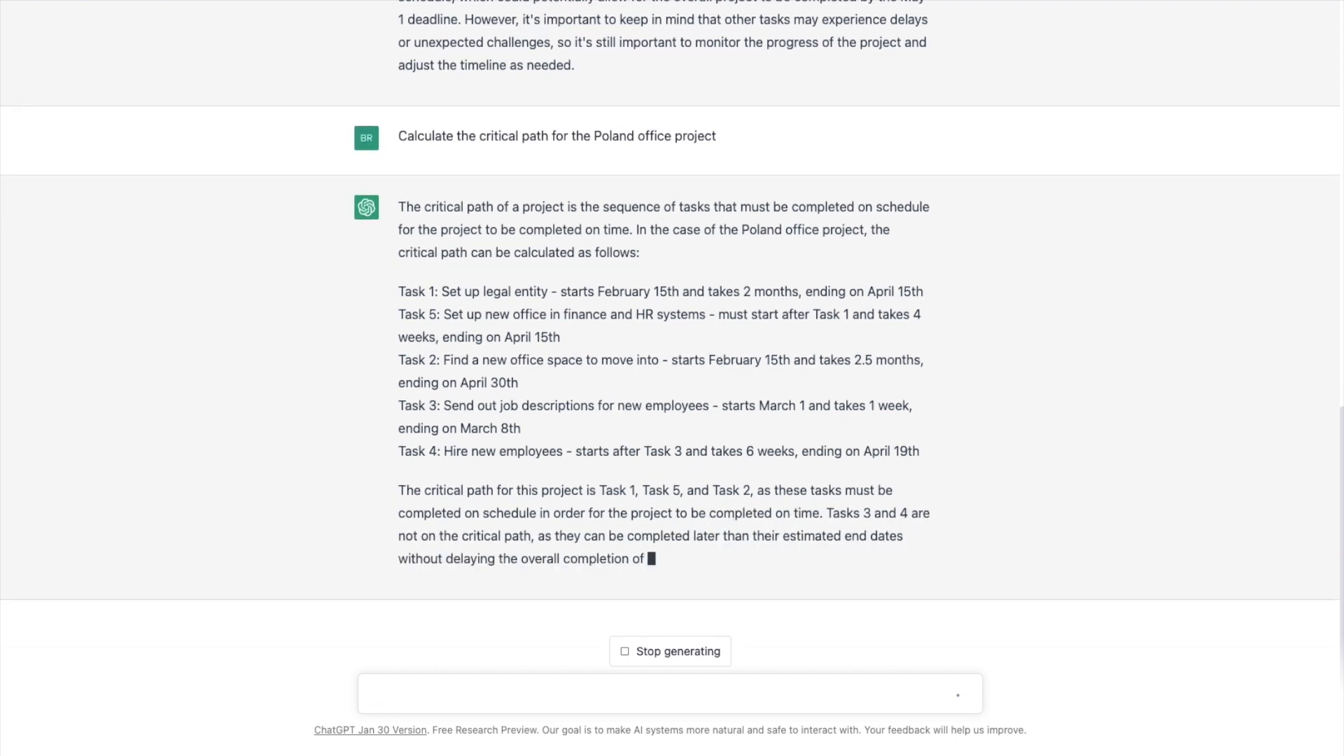